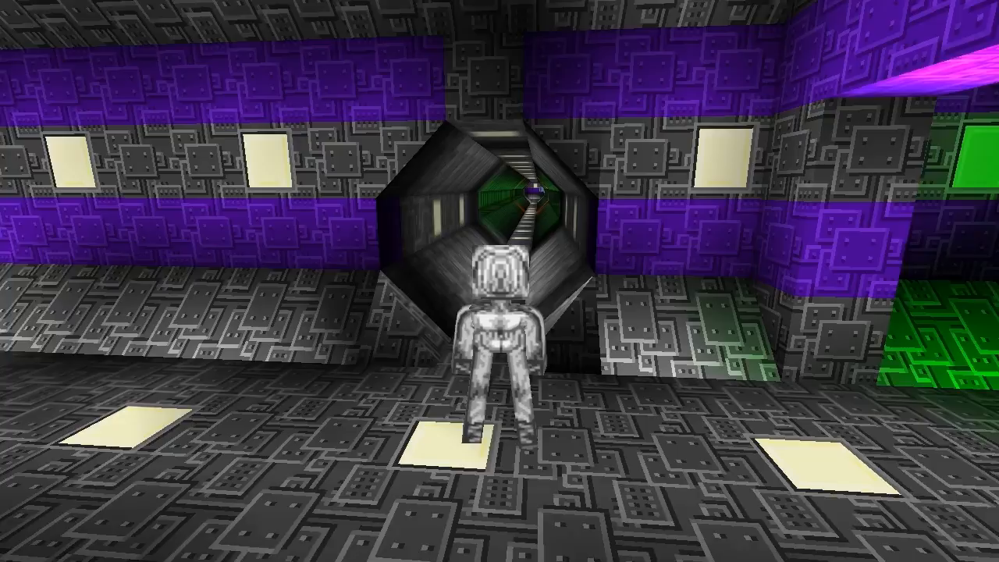
- Walk forward from the purple corridor through the octagonal hatch tunnel to the gravity-unit chamber
key("w")
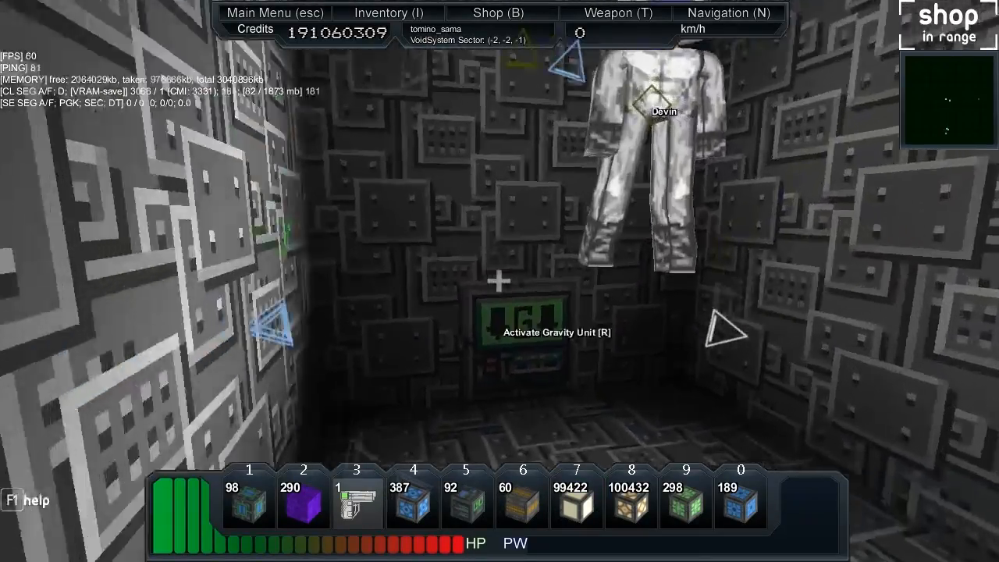
- Leave the gravity shaft into the large bridge hall lined with console clusters
key("r")
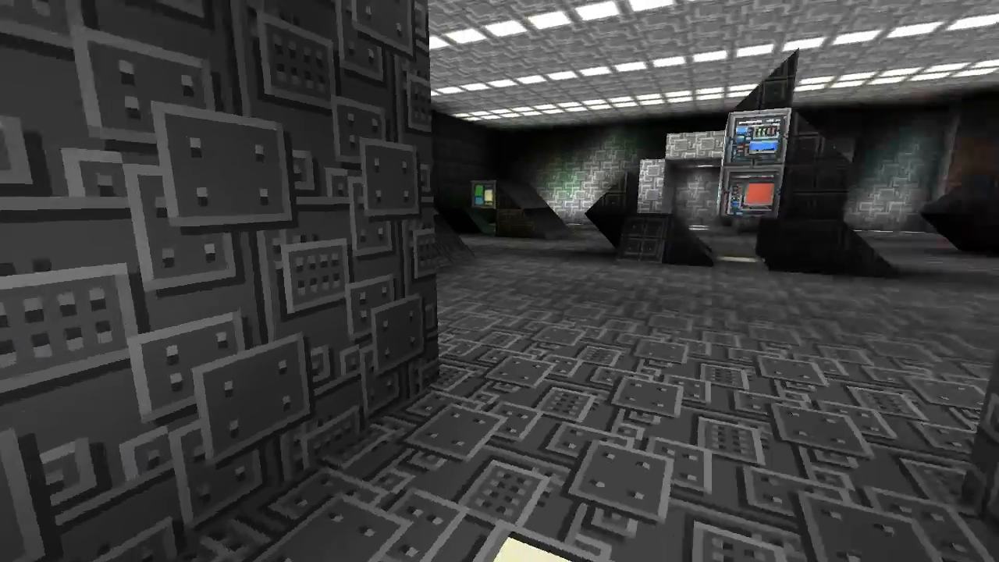
mouse_move(499, 281)
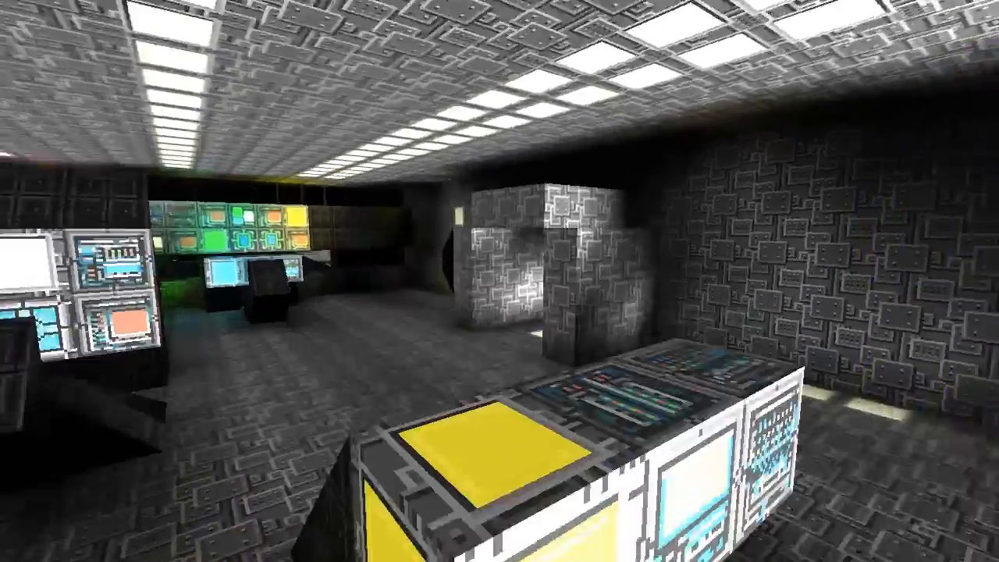
mouse_move(500, 282)
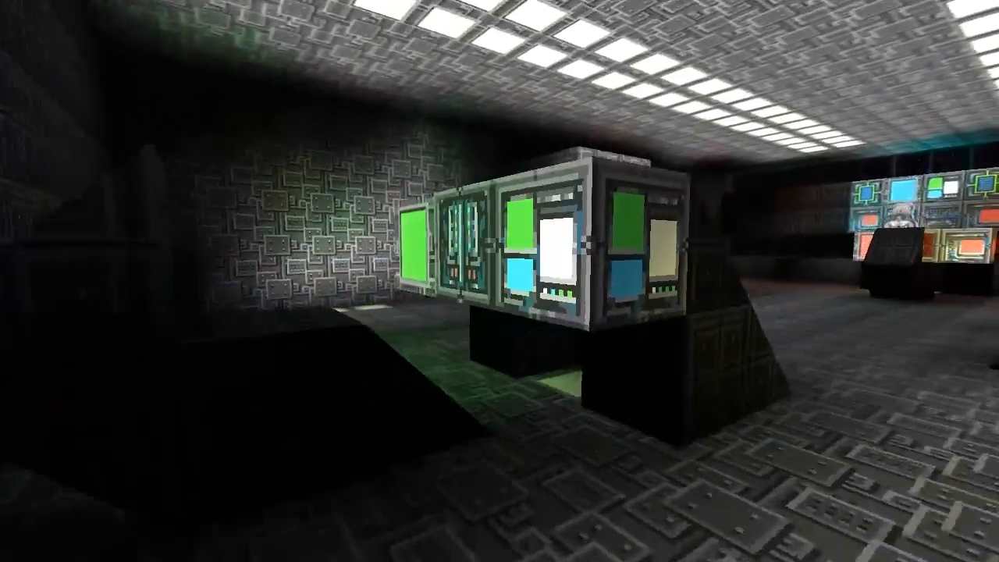
mouse_move(499, 281)
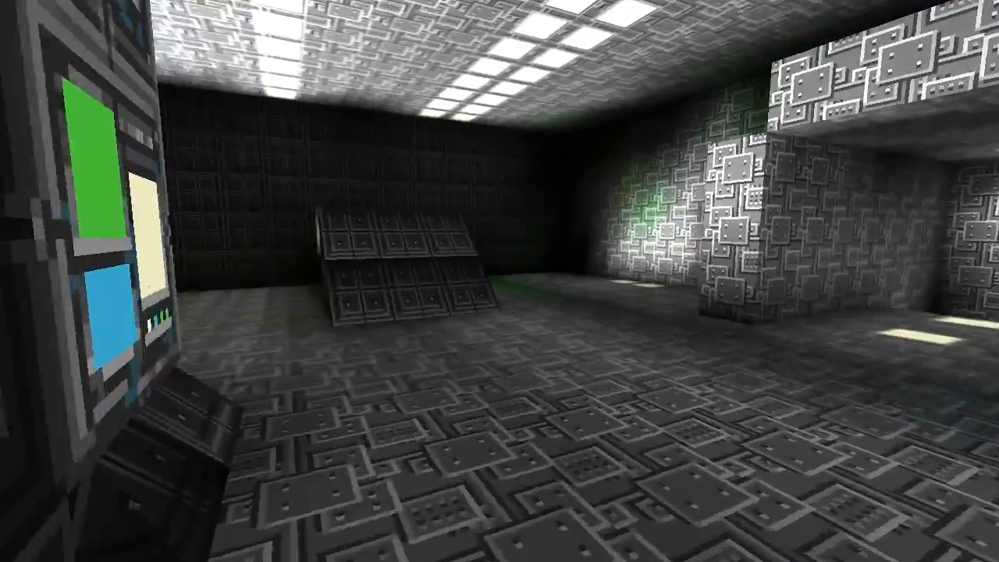
mouse_move(499, 282)
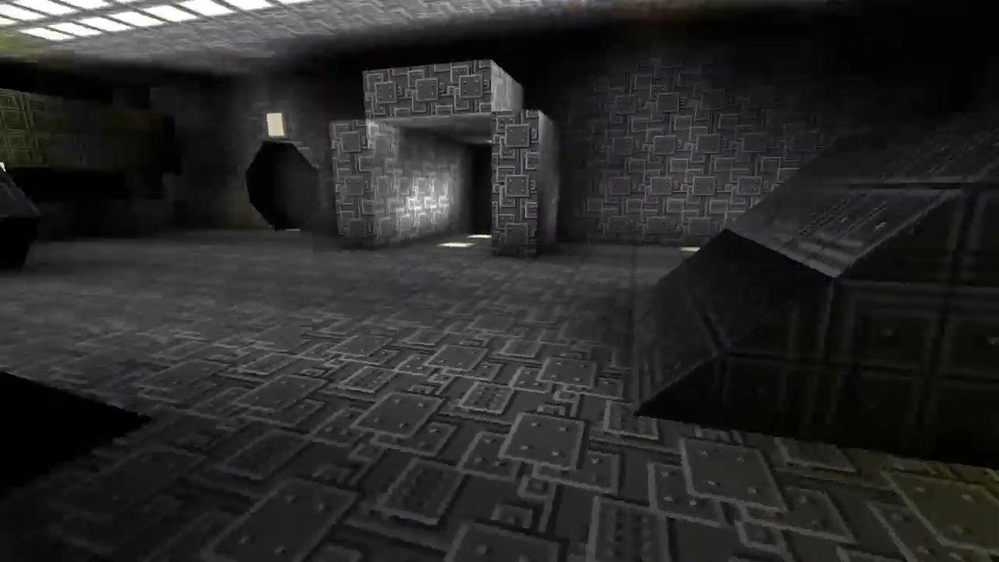